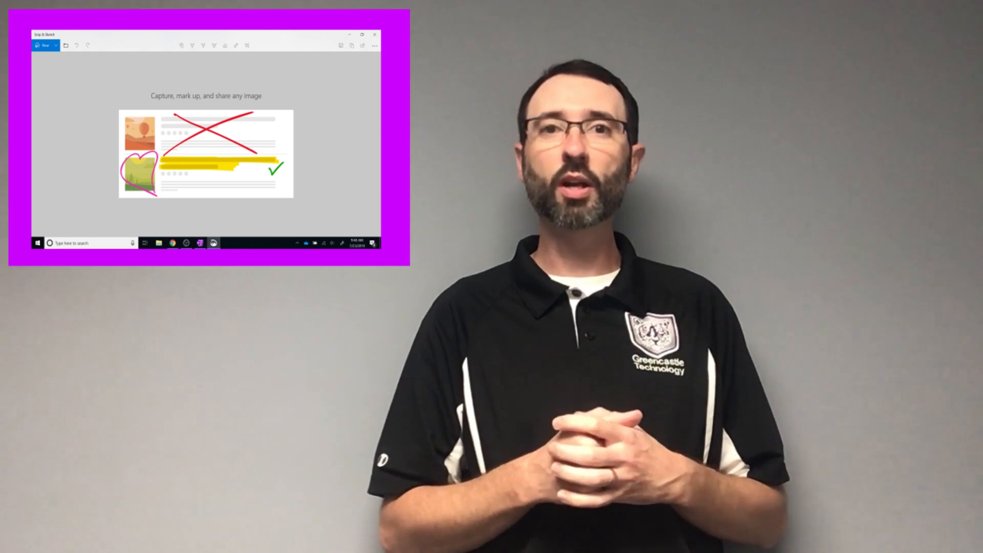
Search the Start menu for 'Snip' to surface Snip & Sketch as the best match.
click(374, 35)
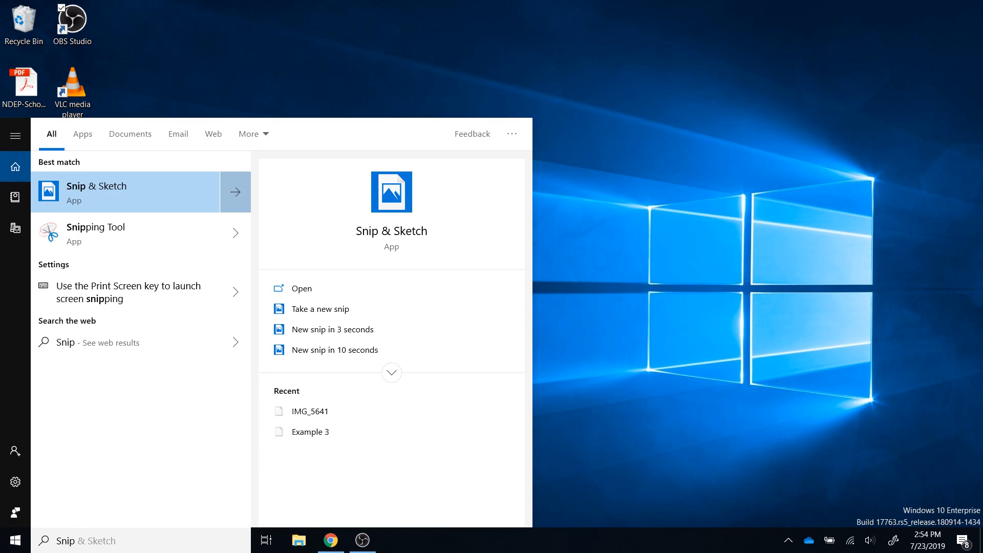
Launch Snip & Sketch via the older Snipping Tool's 'Try Snip & Sketch' prompt.
click(96, 232)
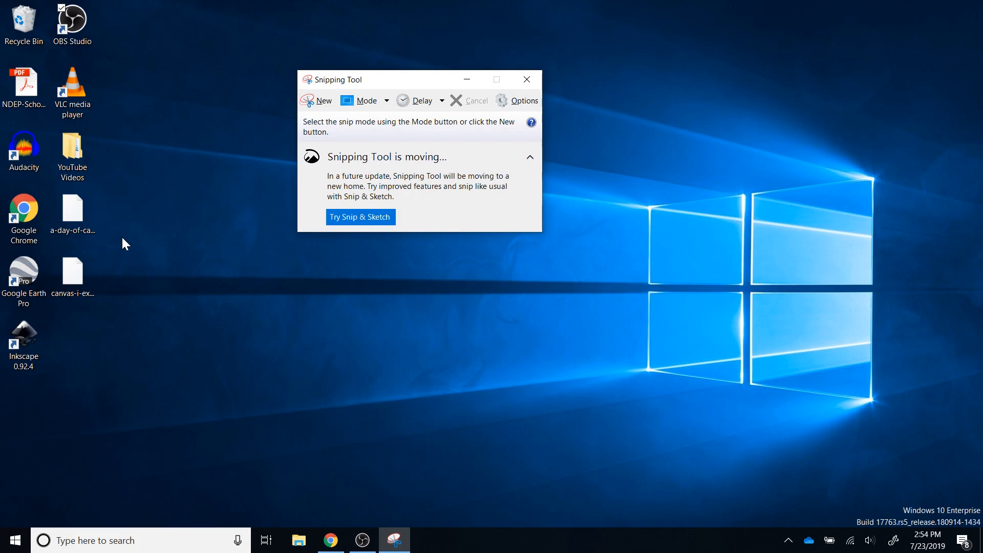
mouse_move(272, 214)
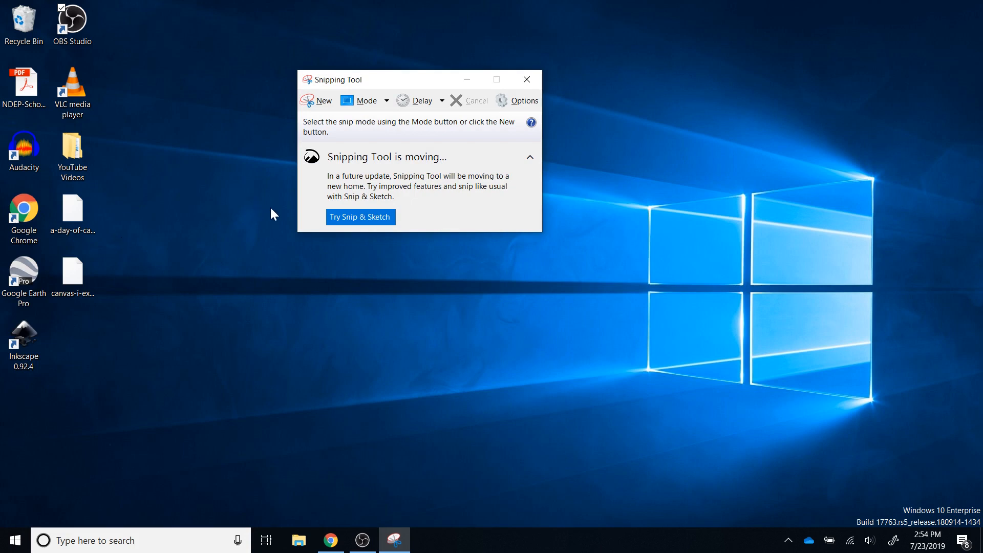
click(360, 217)
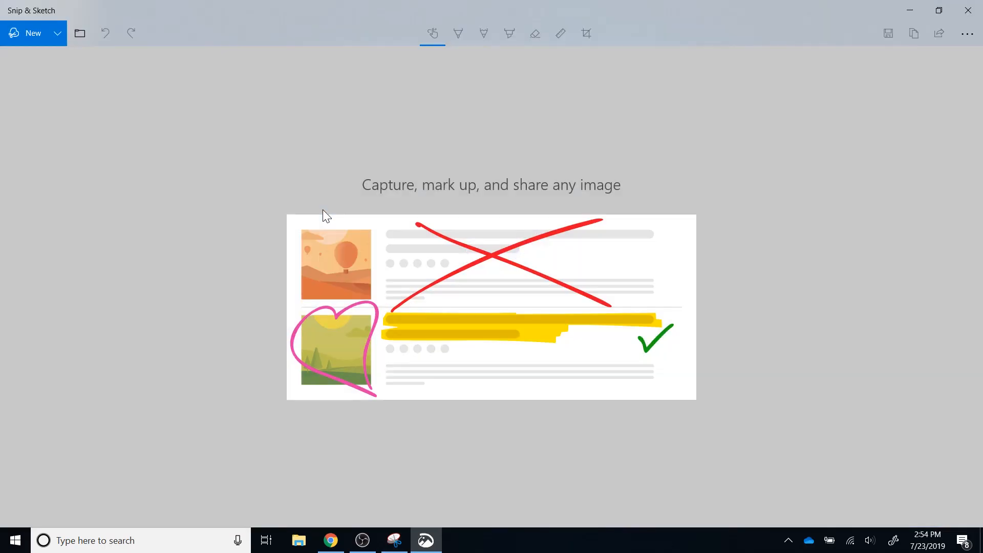
mouse_move(148, 463)
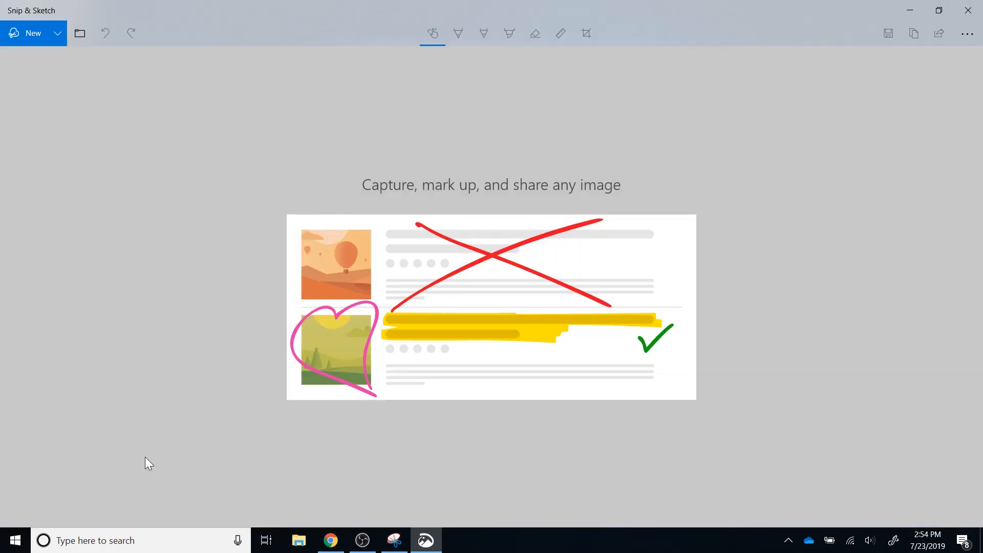
Browse down through the Start menu's full list of installed apps.
click(9, 541)
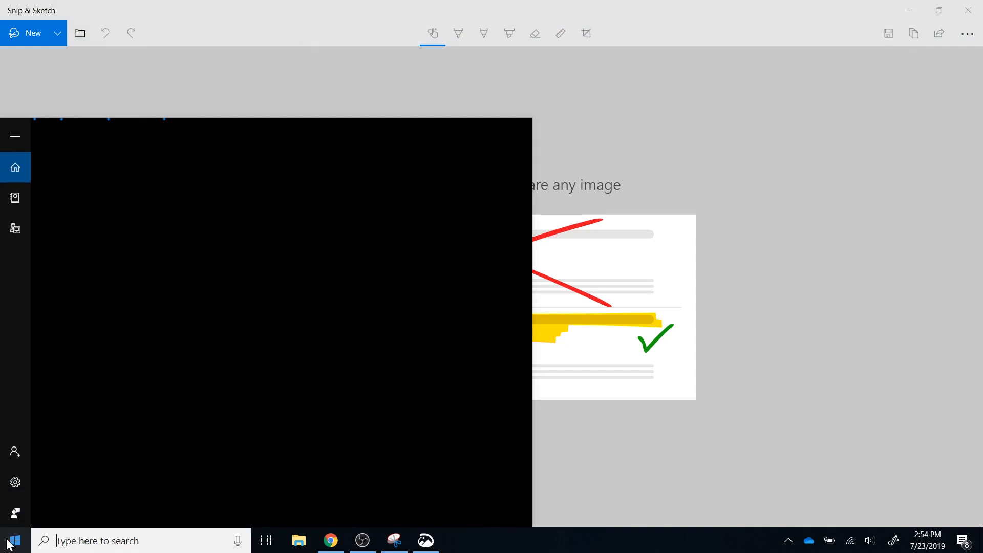
click(10, 540)
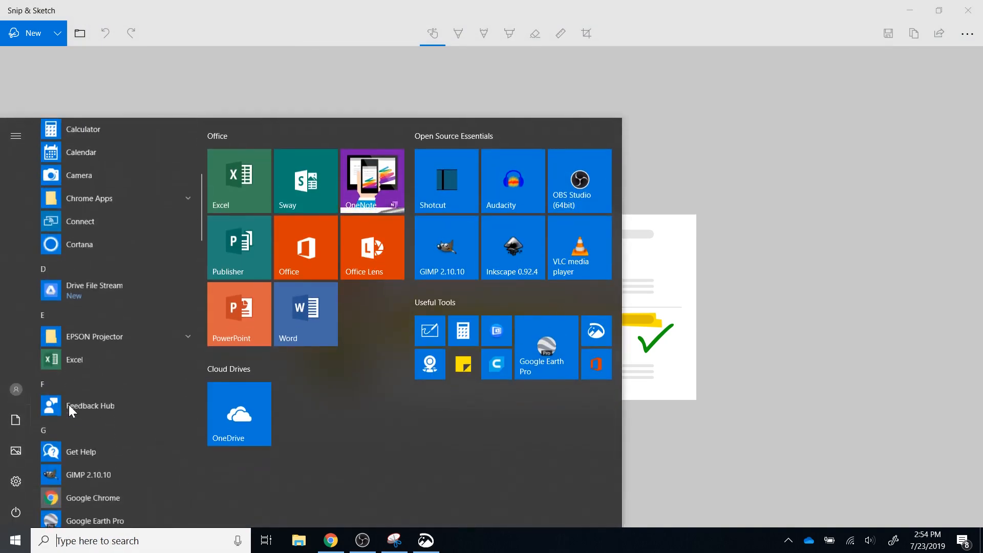
scroll(down, 3)
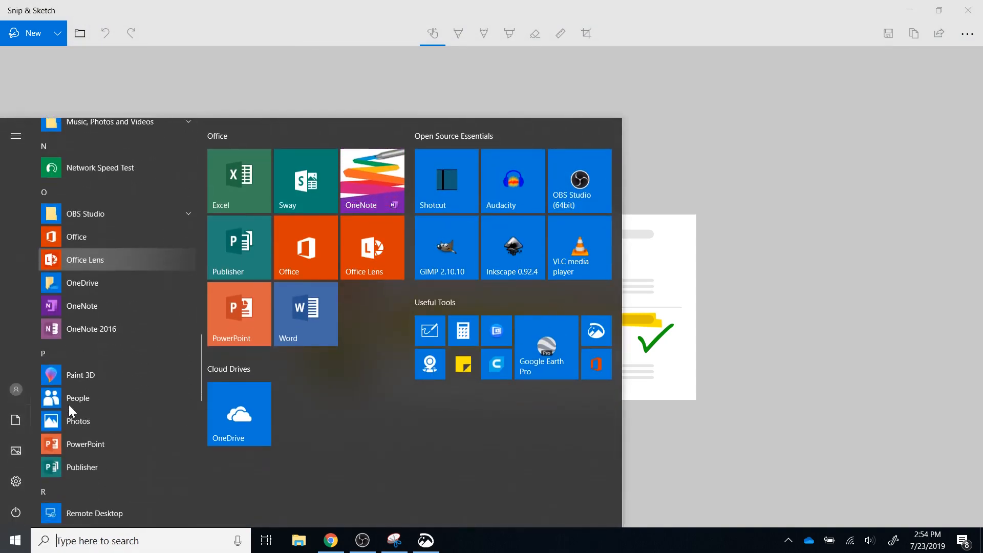
scroll(down, 3)
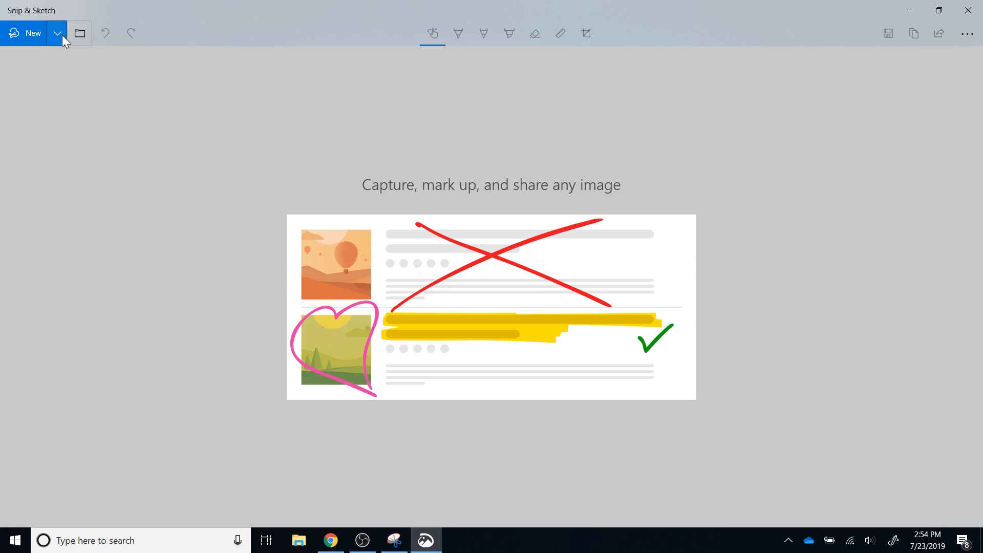
Show the New snip delay choices: snip now, in 3 seconds, or in 10 seconds.
click(57, 33)
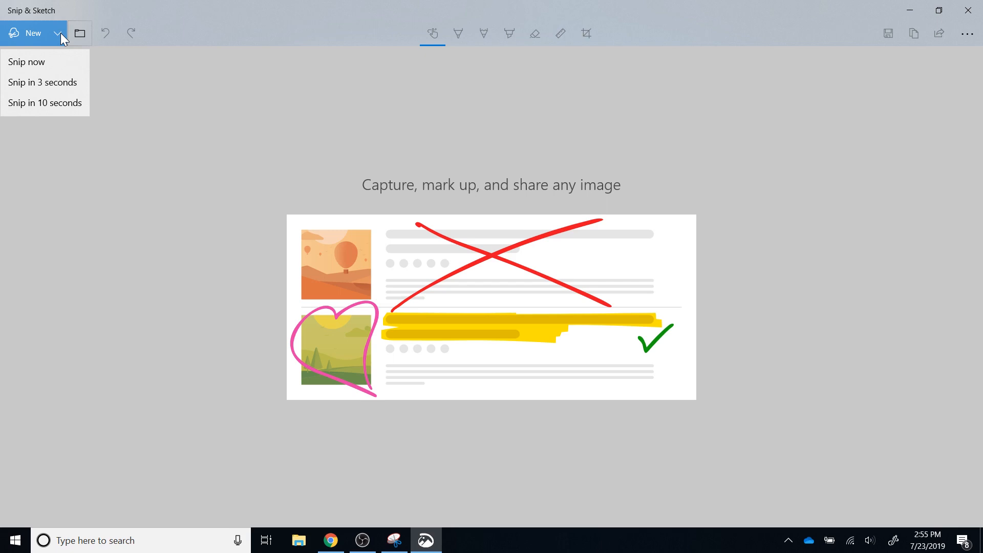
mouse_move(56, 101)
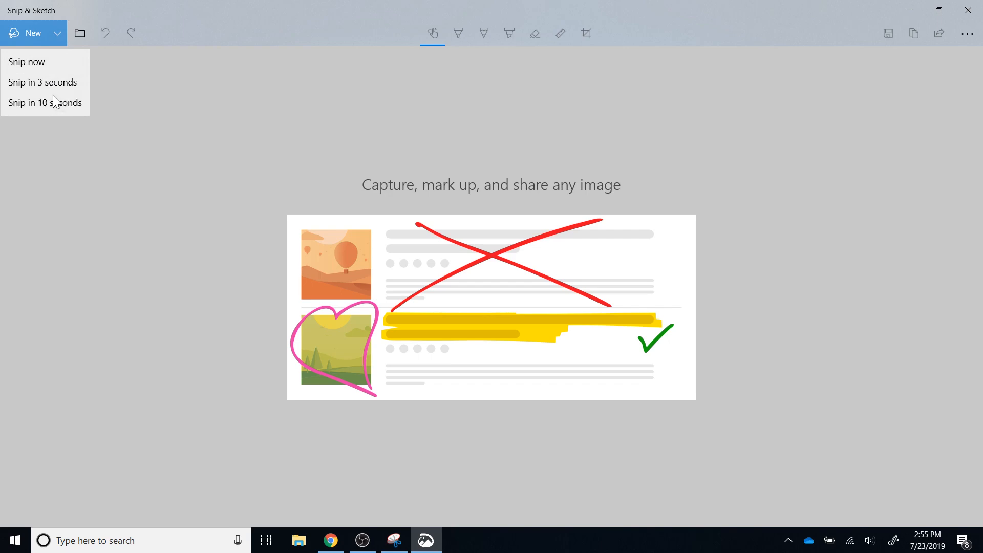
Start a new rectangular snip over the WeatherSTEM five-day forecast cards.
click(331, 541)
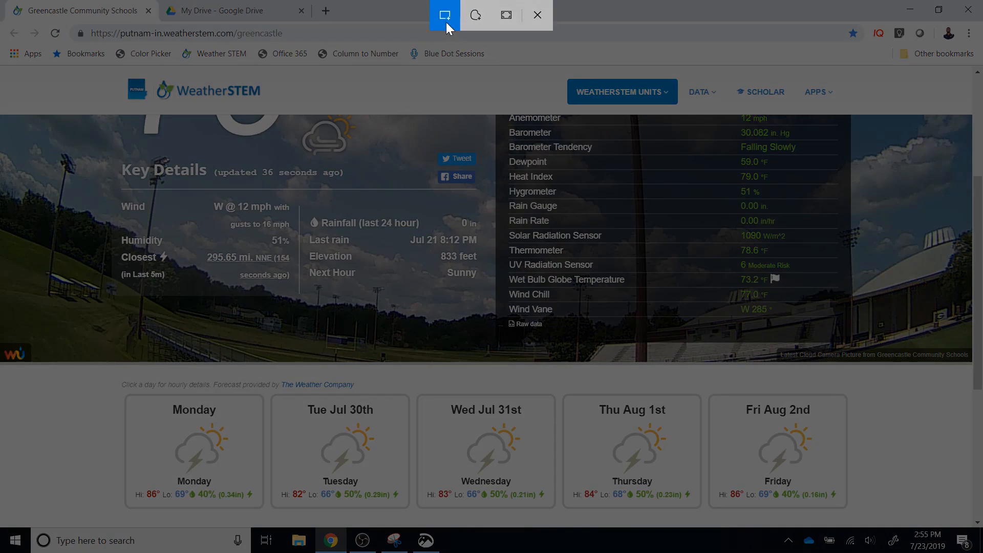
mouse_move(444, 14)
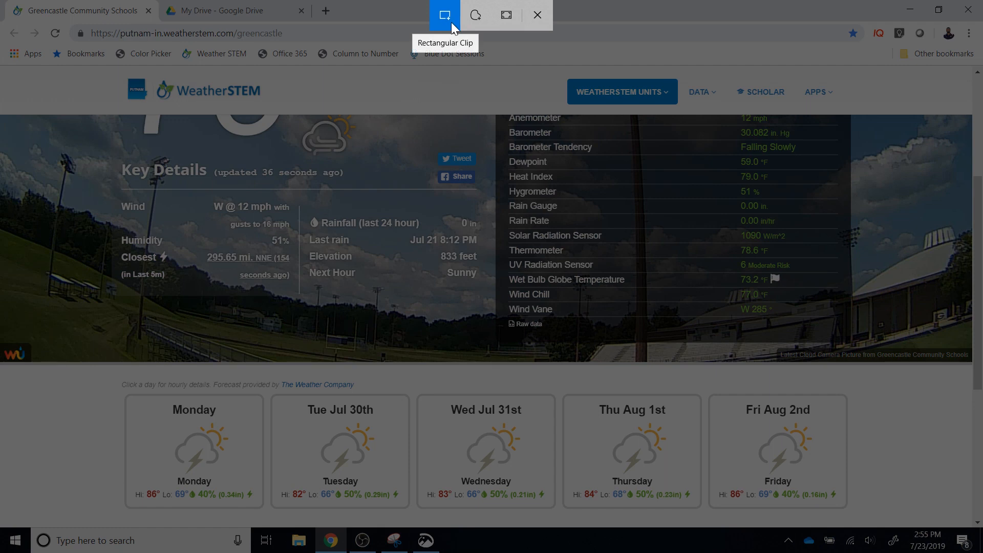
mouse_move(474, 15)
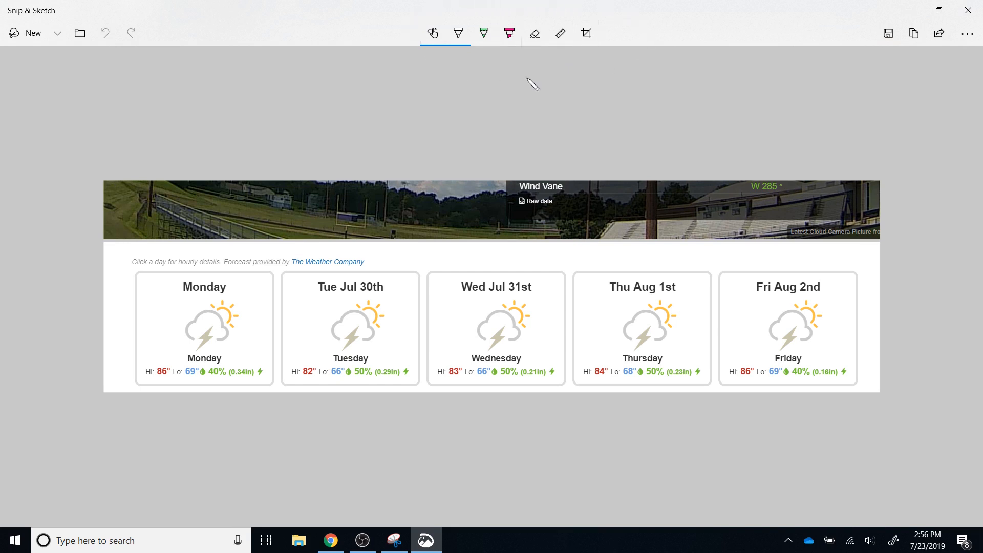
Set the Ballpoint pen to blue at size 19 for circling the Monday forecast card.
click(432, 32)
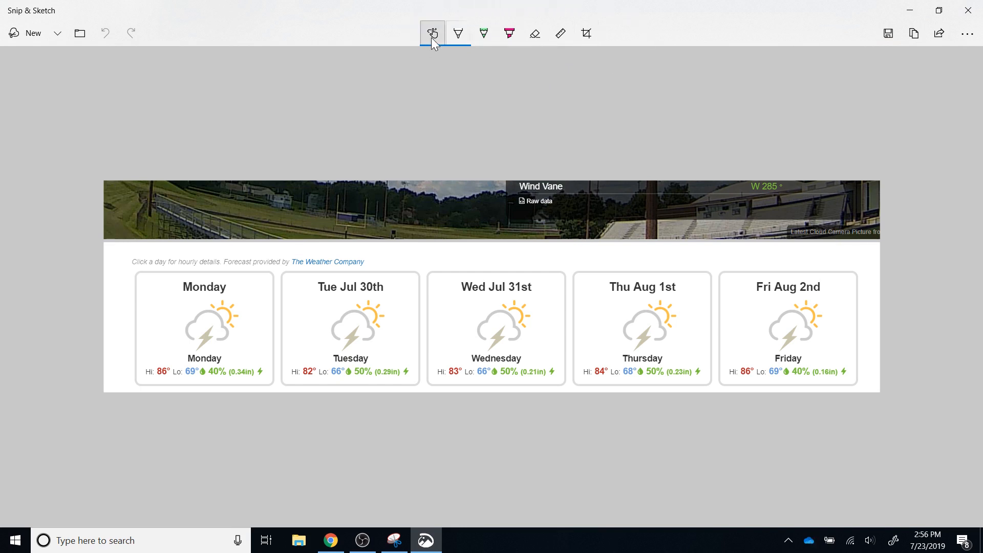
mouse_move(432, 33)
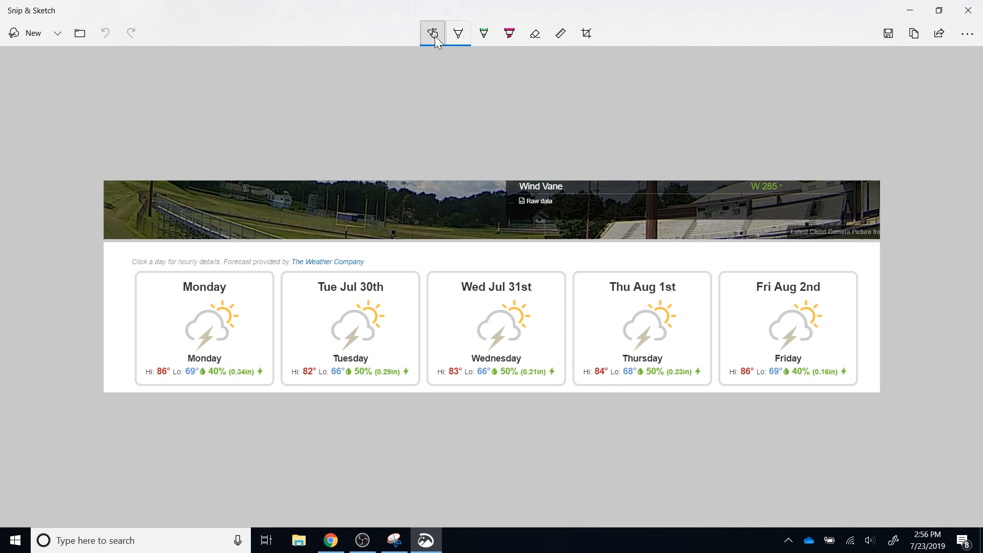
click(459, 33)
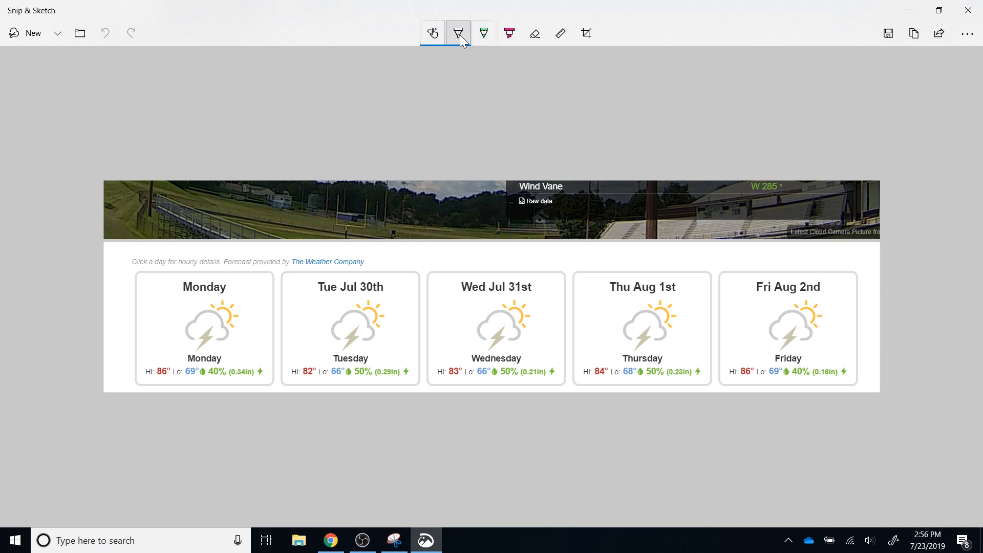
click(459, 33)
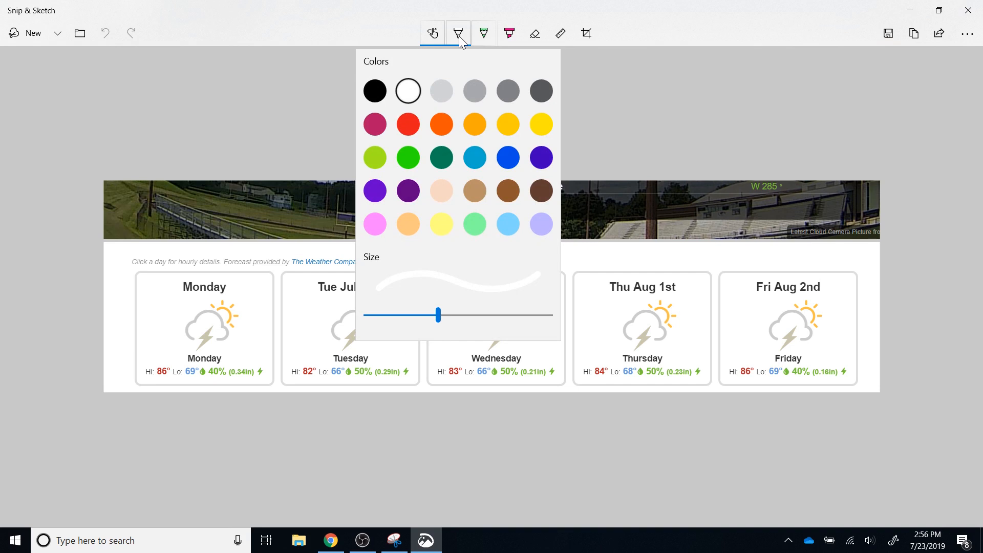
click(459, 33)
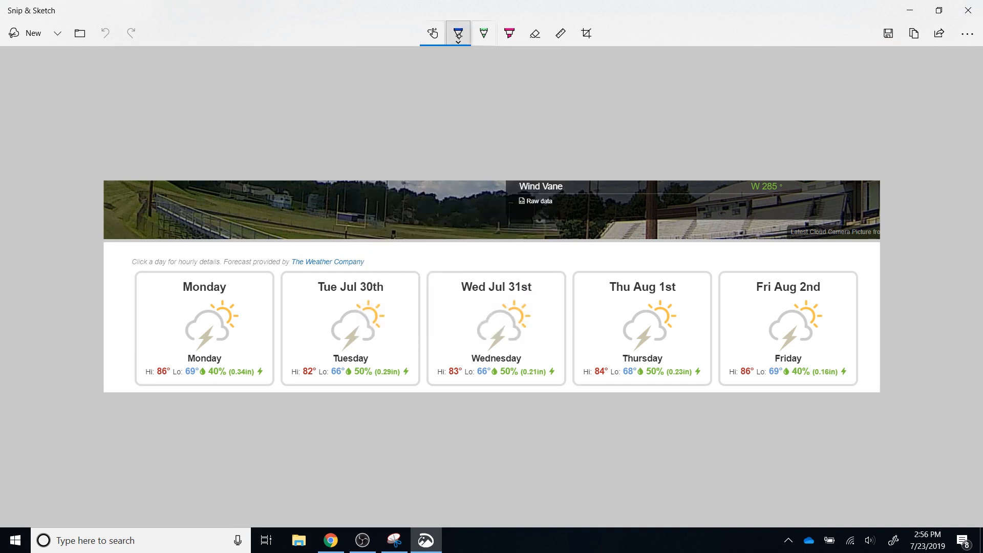
click(457, 33)
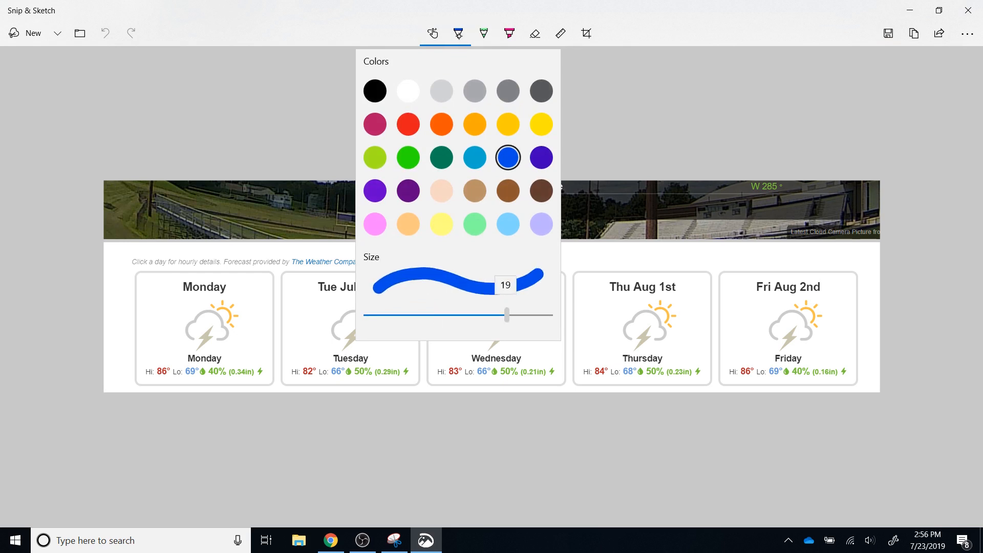
drag(183, 254, 185, 432)
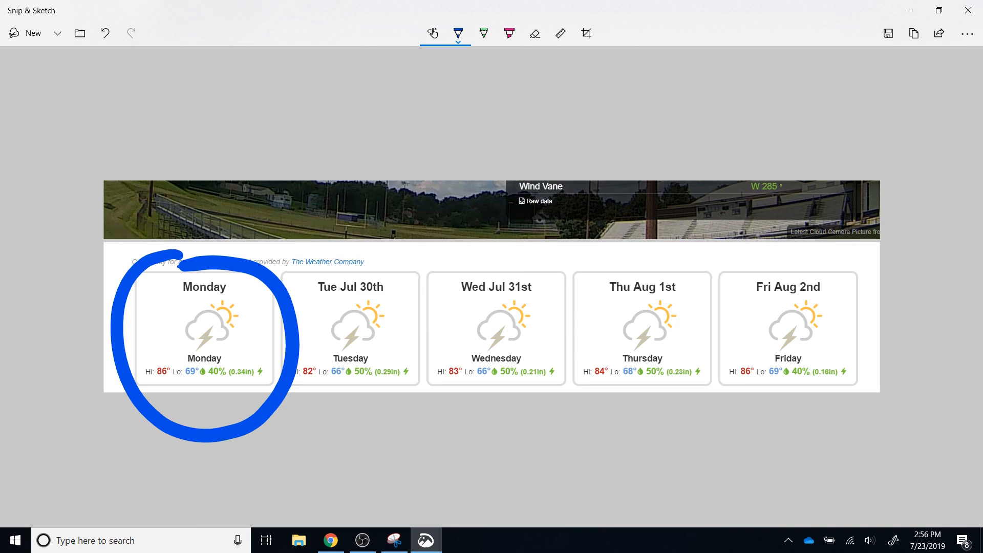
Scribble dark green pencil marks beside the Tue Jul 30th forecast card.
click(483, 32)
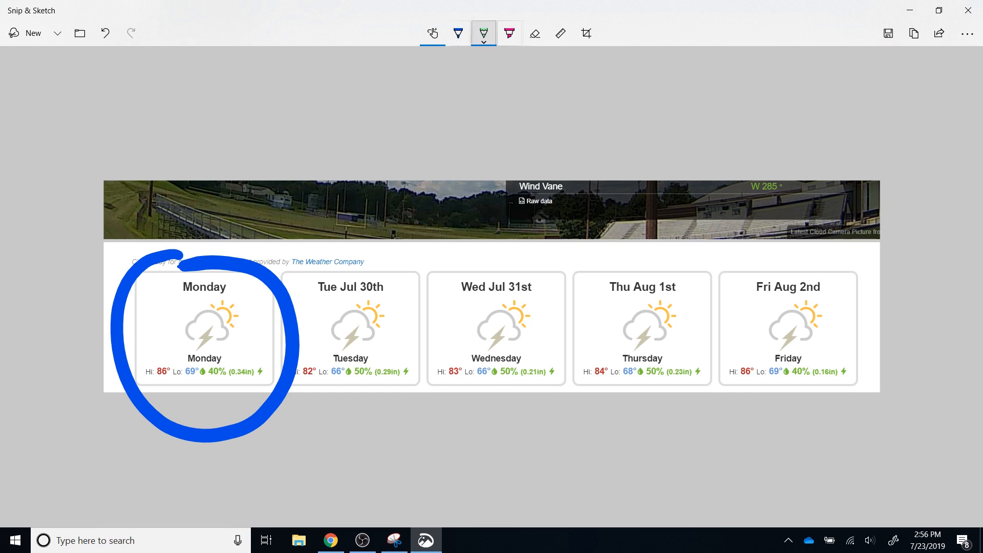
click(483, 41)
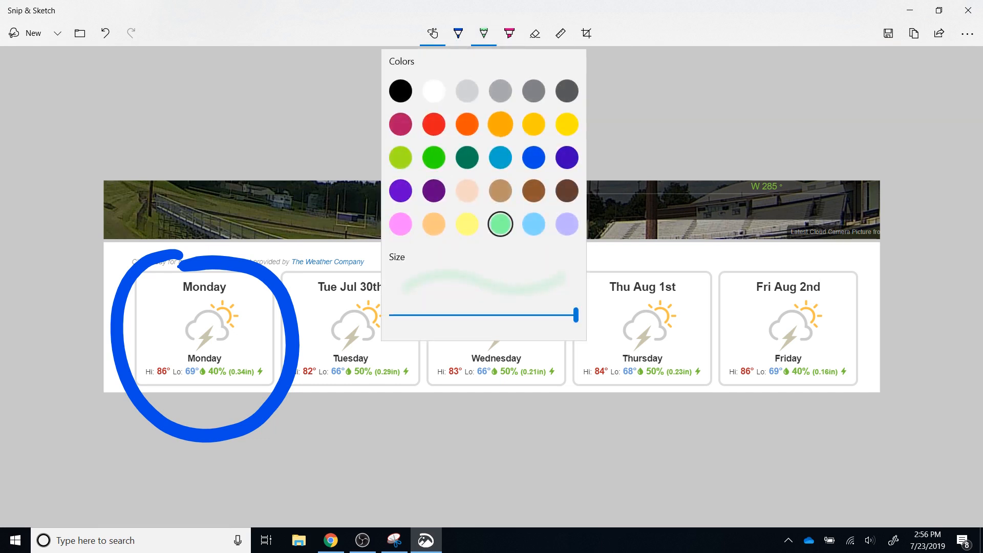
mouse_move(467, 157)
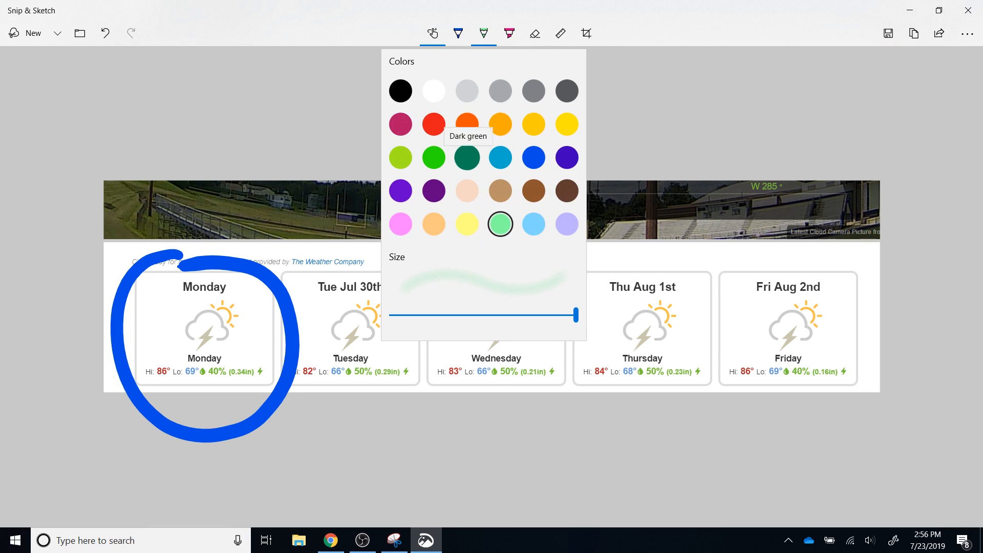
click(483, 32)
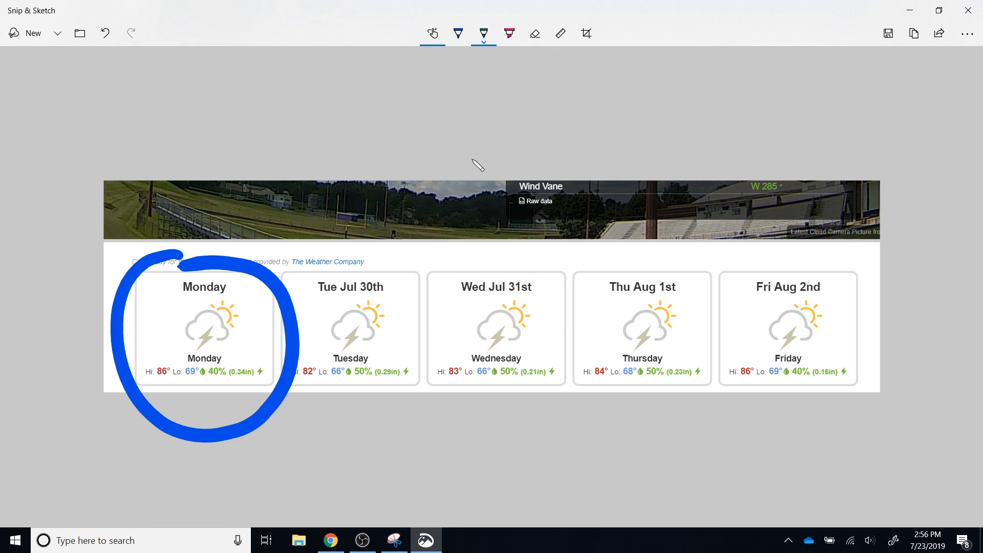
drag(407, 276, 407, 360)
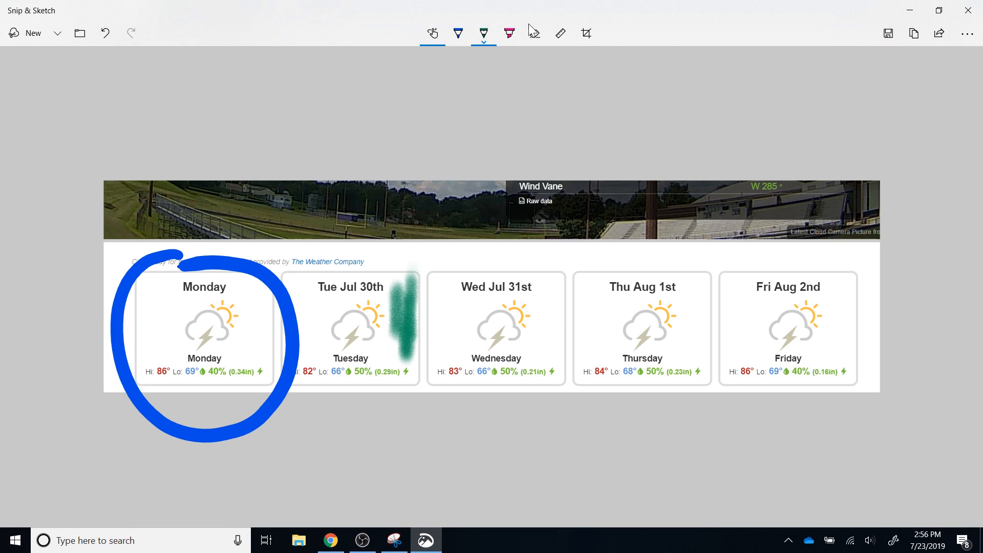
Highlight the Wed Jul 31st, Thu Aug 1st and Fri Aug 2nd headings in pink.
click(509, 32)
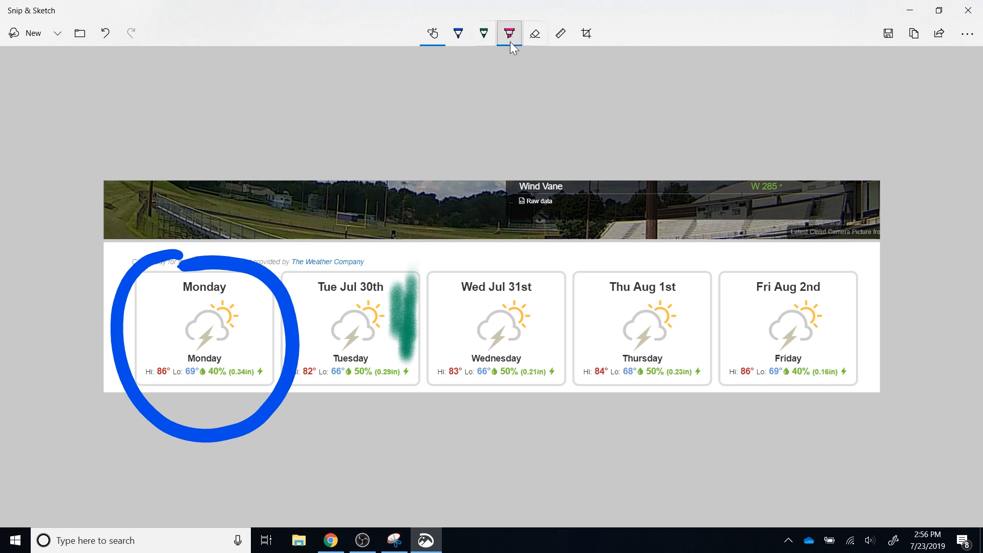
click(509, 33)
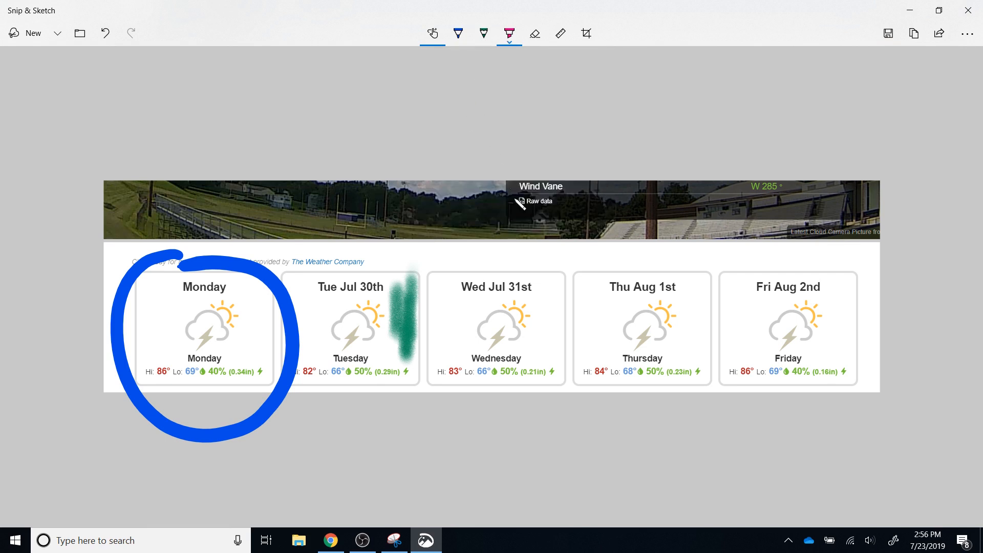
drag(449, 286, 564, 287)
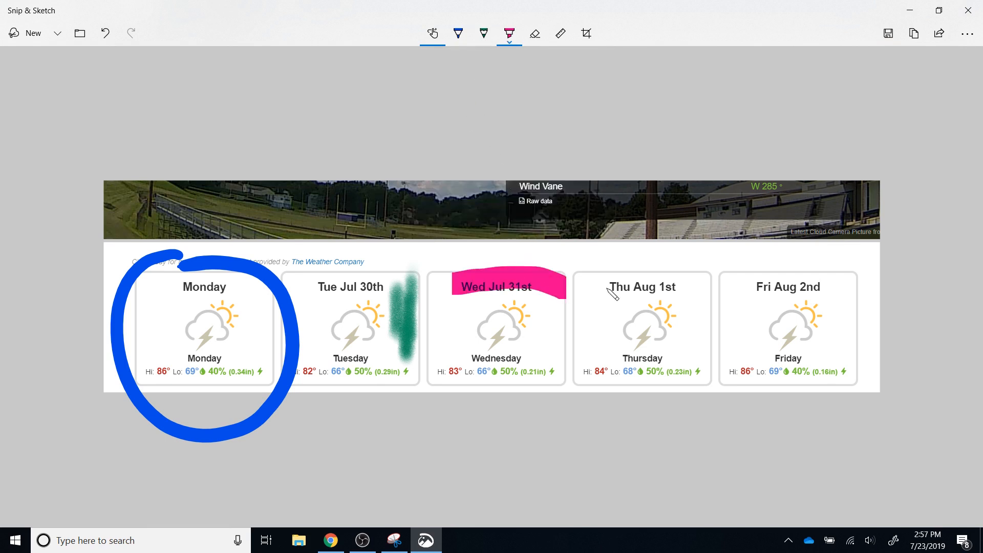
drag(621, 287, 819, 287)
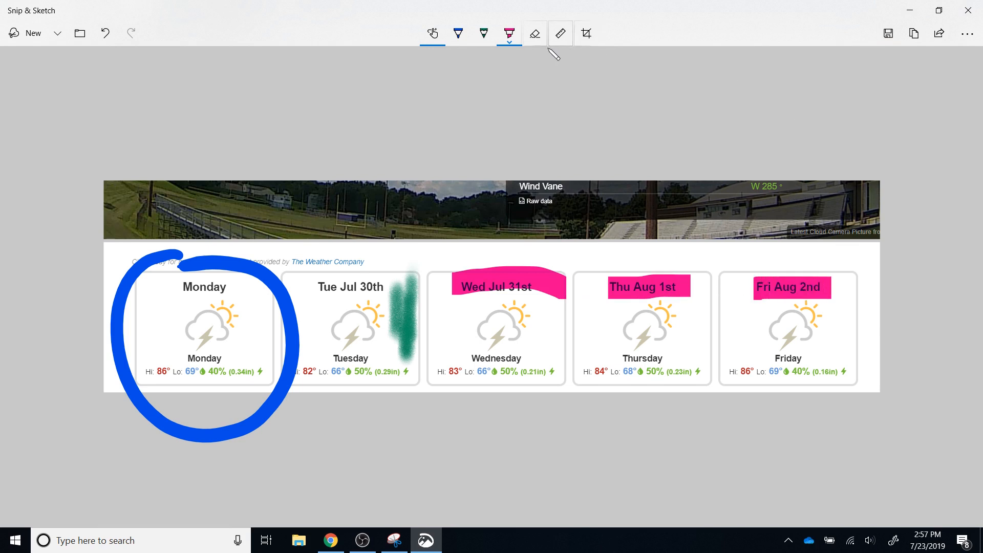
click(535, 34)
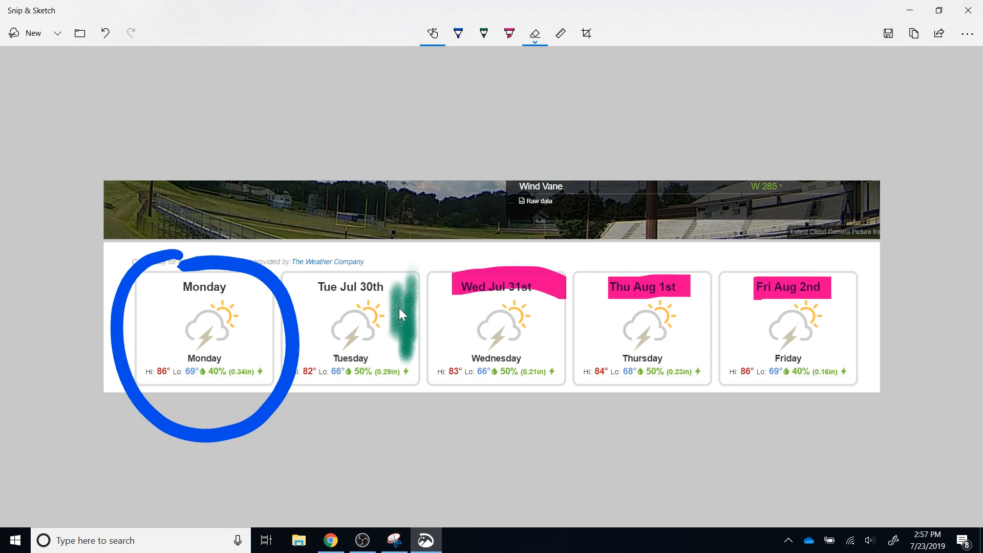
Erase the green streak beside Tuesday and view the Erase all ink option.
click(533, 33)
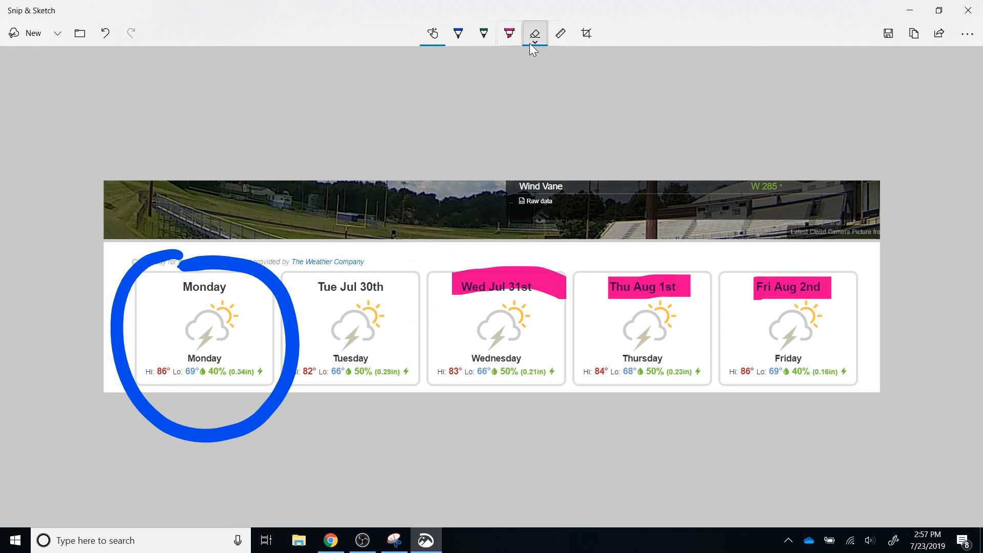
click(534, 33)
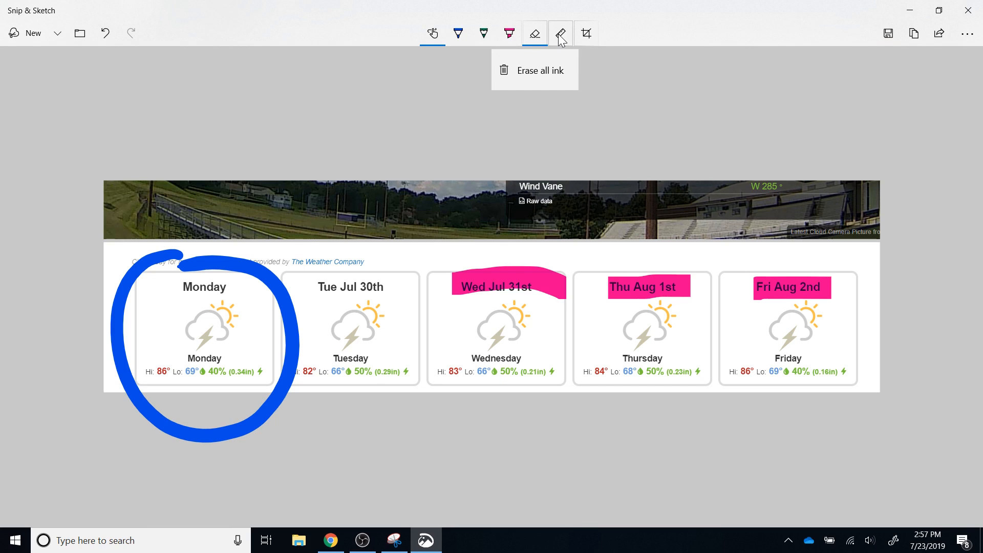
mouse_move(560, 33)
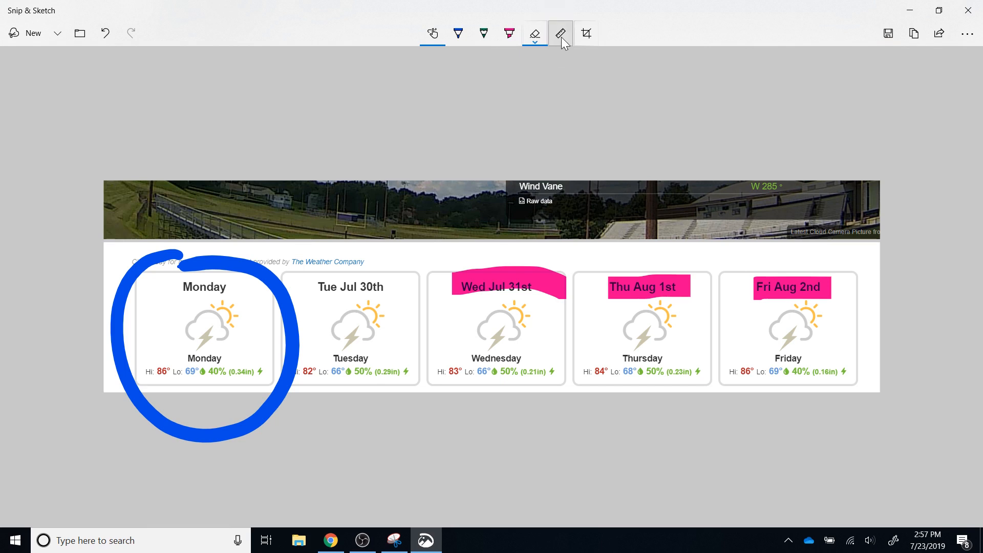
Draw blue ruler-guided lines at 45° across Tuesday and at 0° across the forecast titles.
click(560, 33)
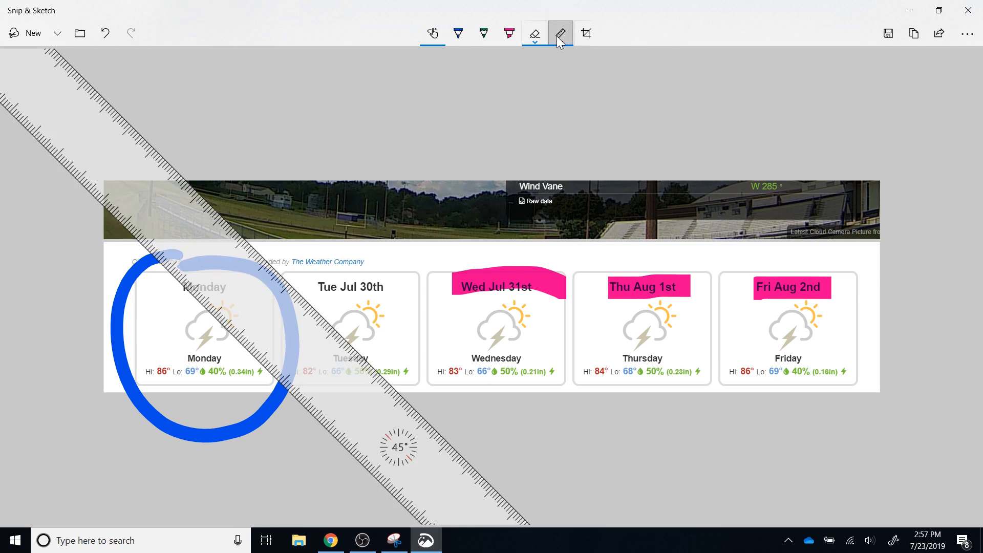
click(458, 33)
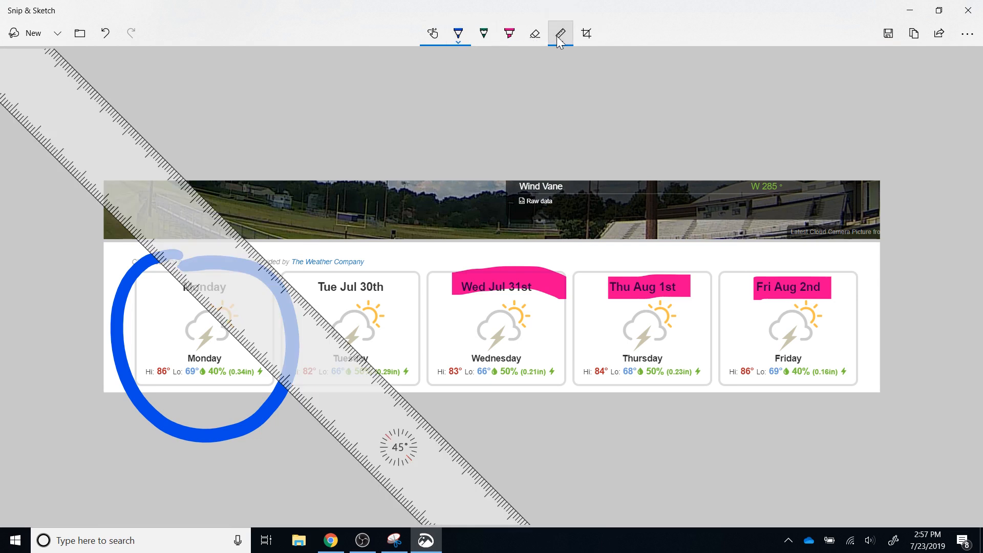
drag(134, 116, 499, 483)
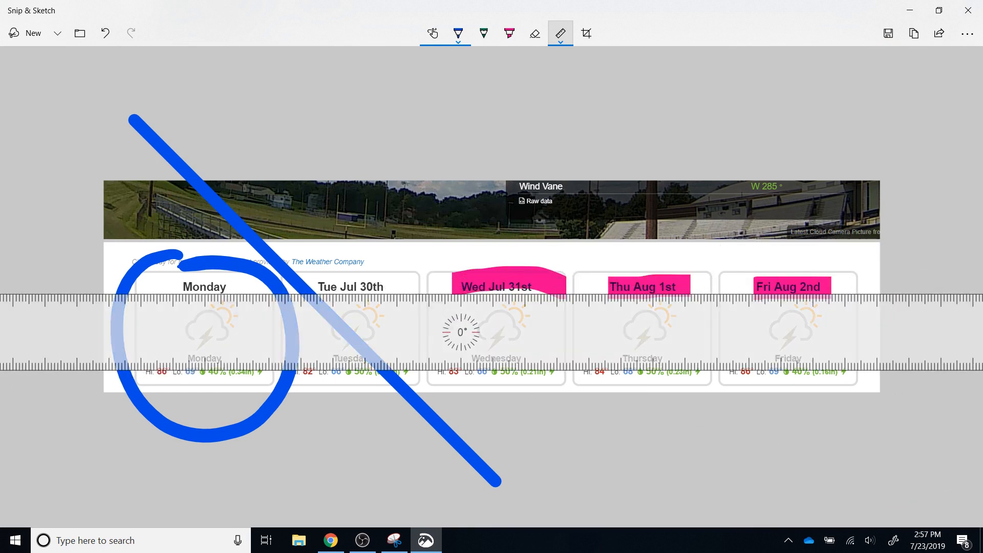
drag(23, 288, 432, 287)
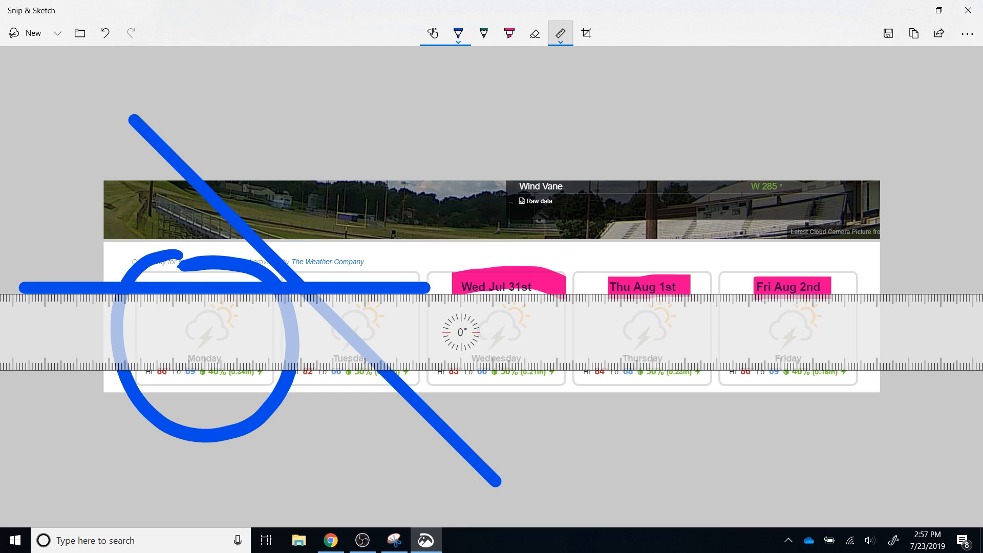
click(560, 33)
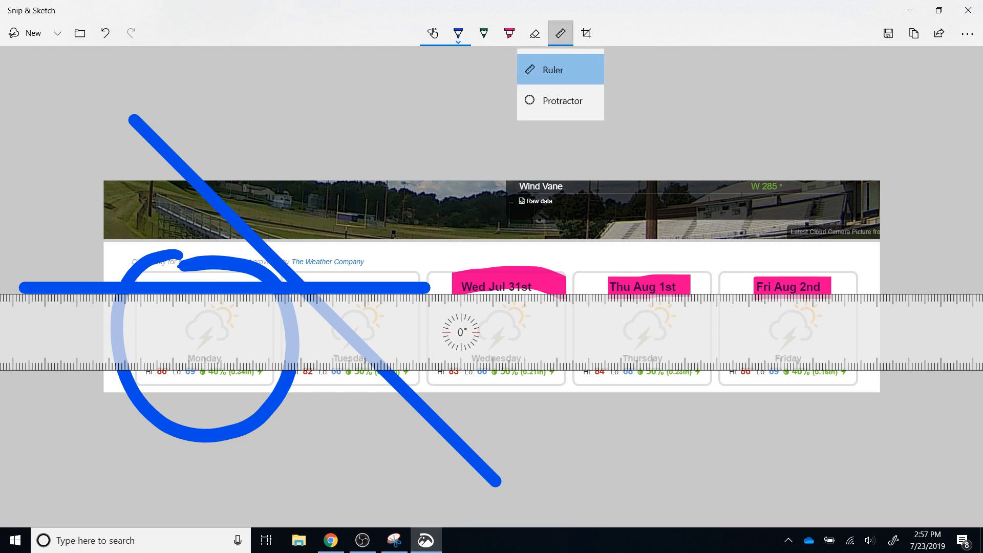
Swap the ruler for the Protractor to trace a blue arc over the Thursday forecast.
click(562, 100)
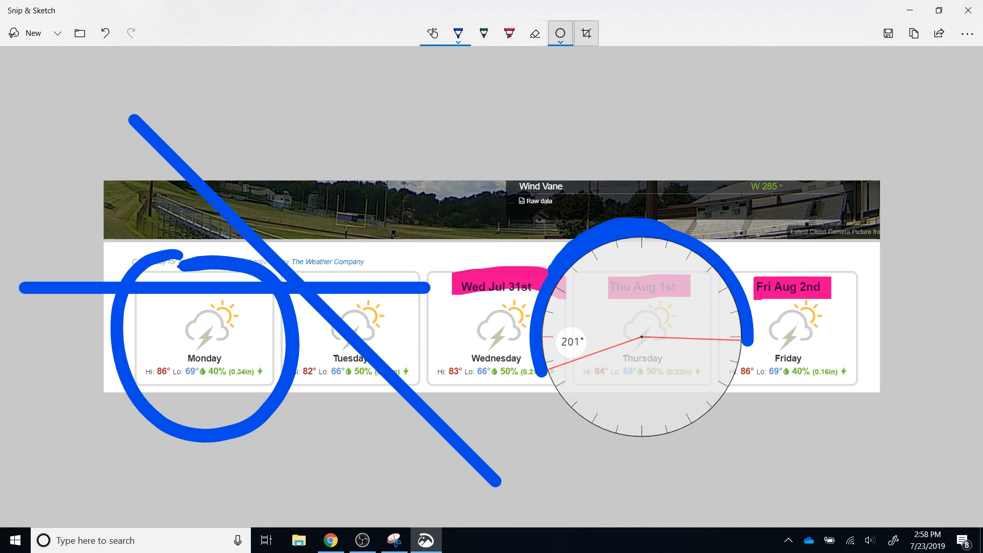
Trim the snip slightly along its right edge with the Crop tool.
click(585, 33)
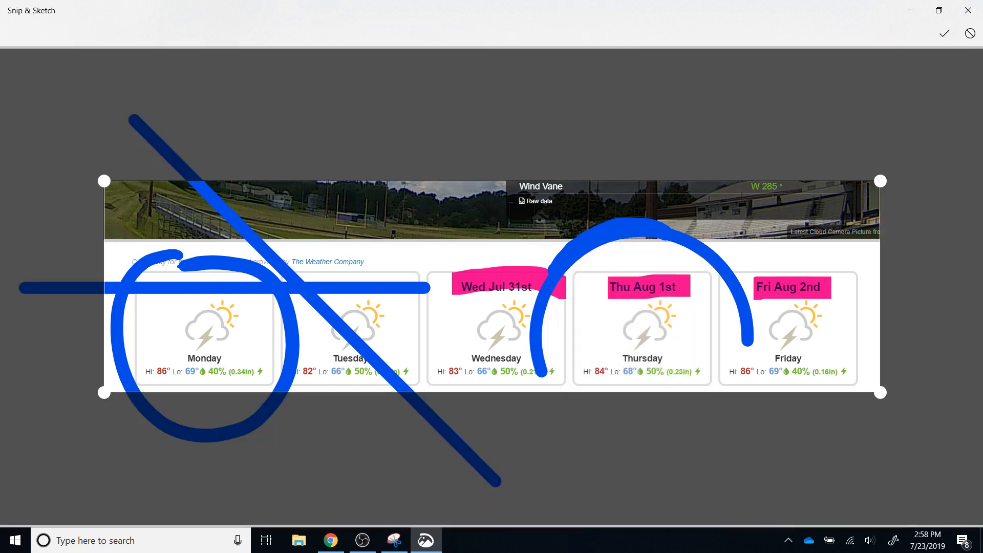
mouse_move(878, 393)
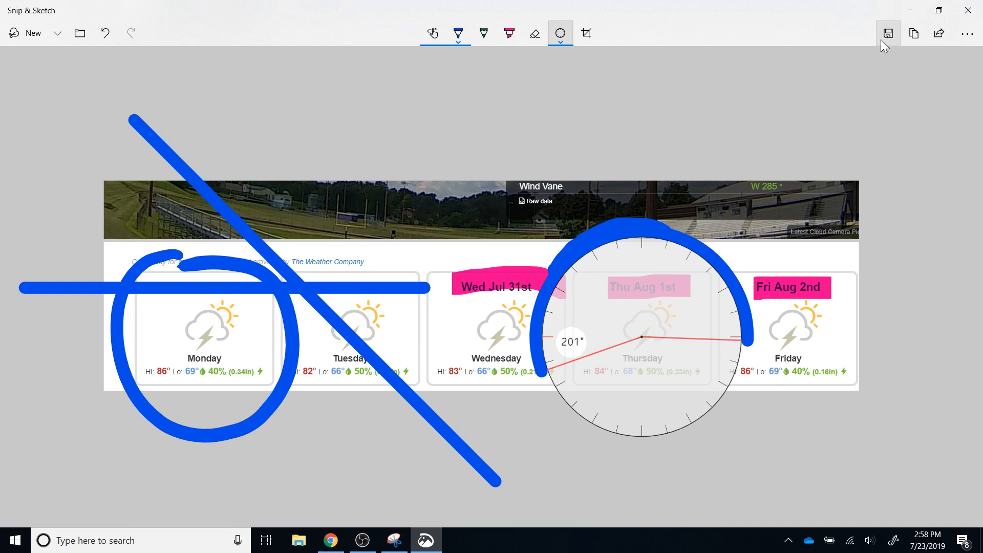
Save the annotated snip to the Desktop as PNG 'Example #1'.
click(887, 32)
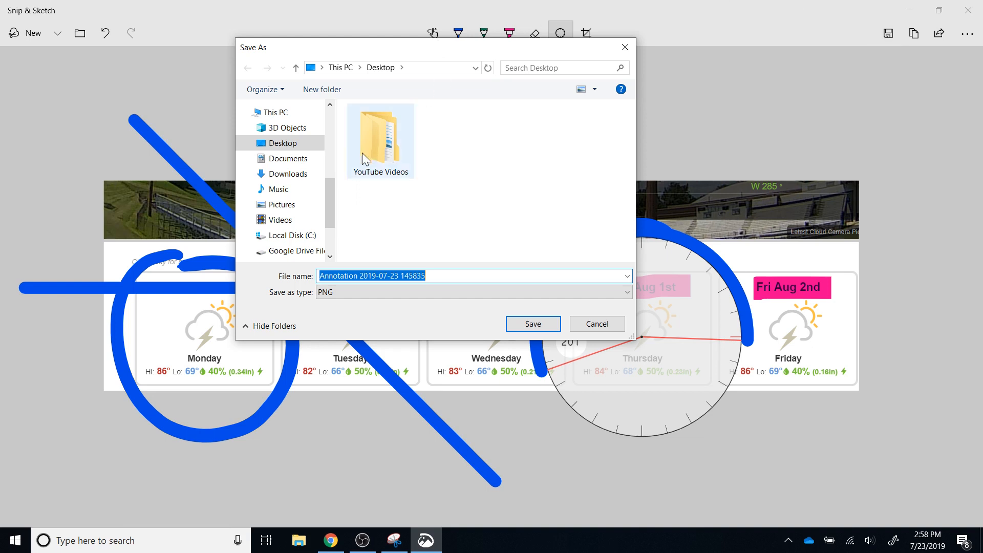
text(Example #1)
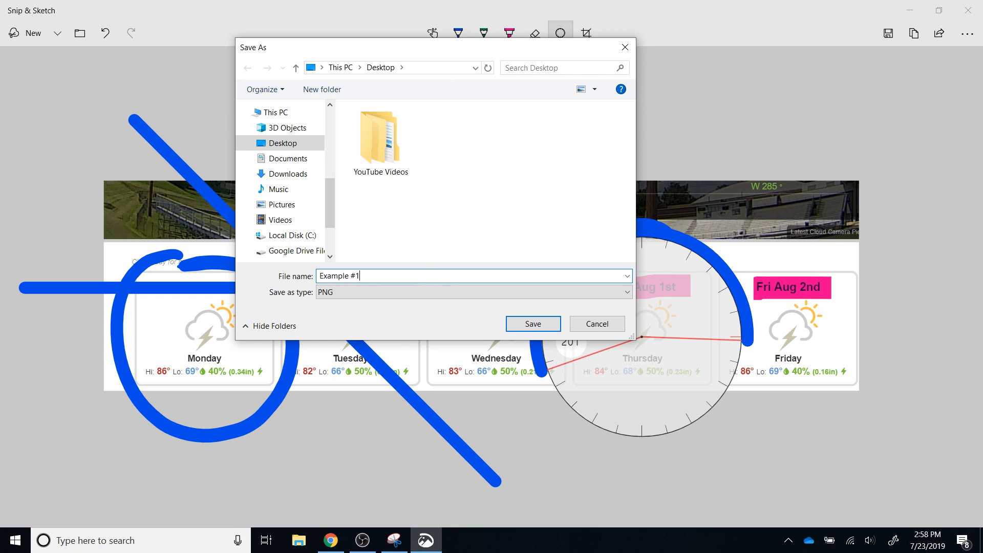
click(623, 292)
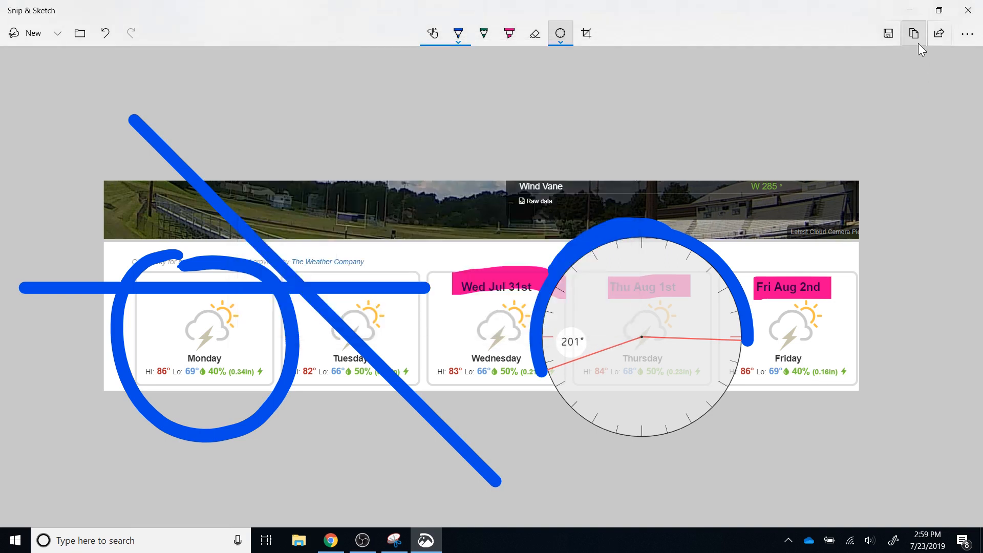
Copy the annotated snip and paste it into the untitled Google Docs document.
click(913, 33)
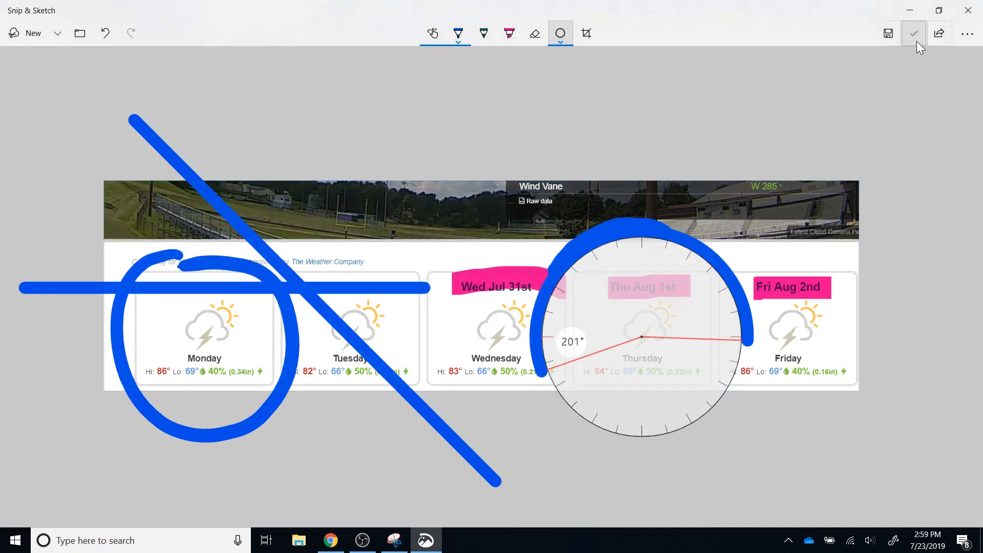
click(913, 32)
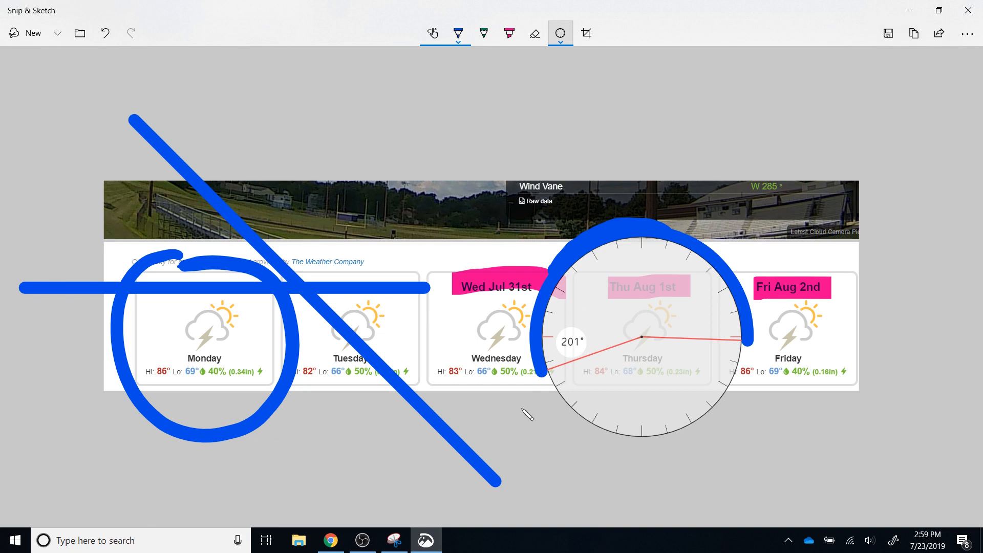
click(330, 539)
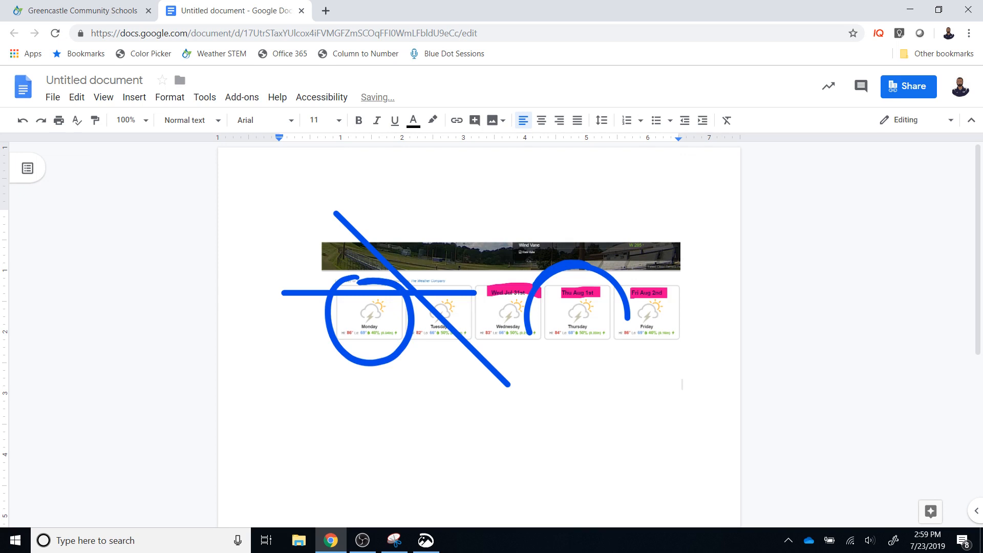
Return from Google Docs to the annotated snip in Snip & Sketch.
click(682, 384)
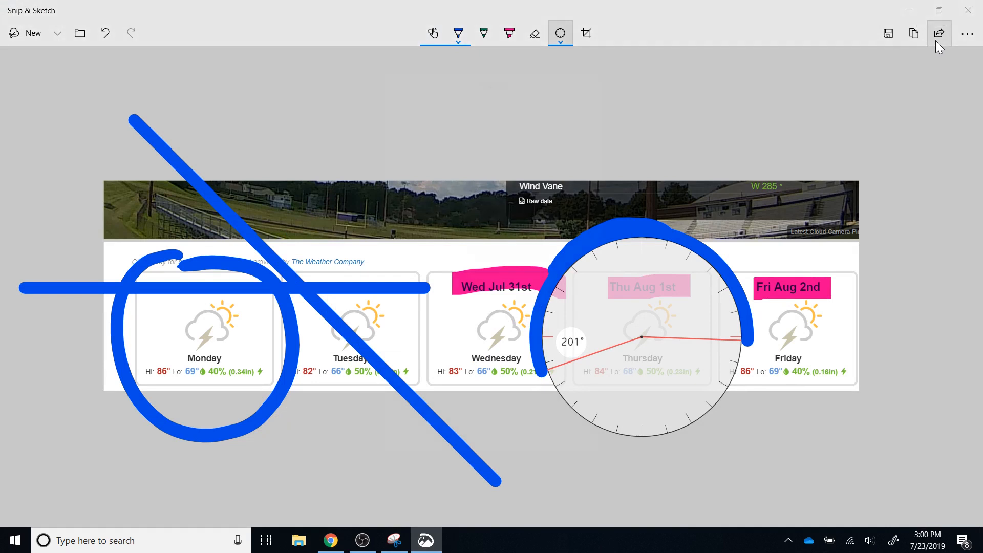
click(939, 33)
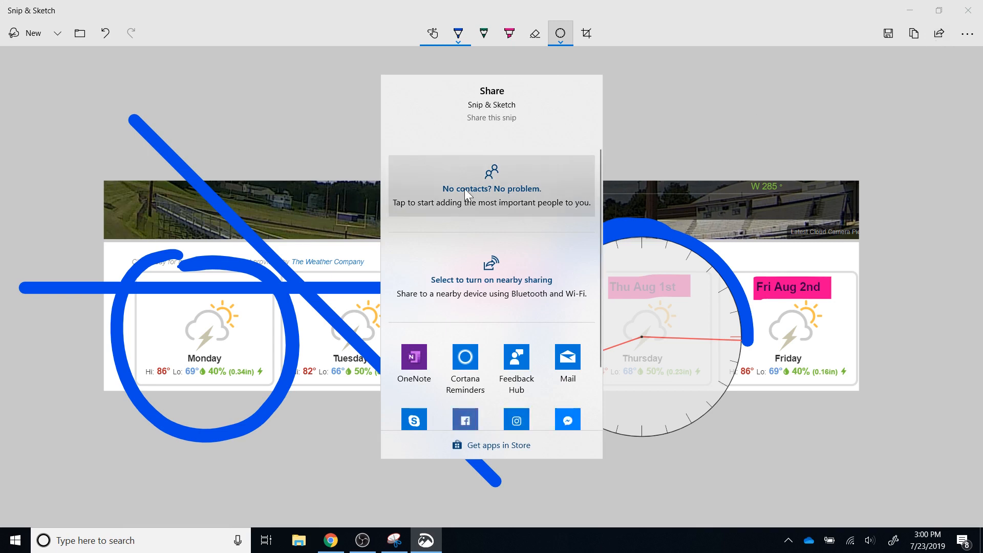
mouse_move(414, 367)
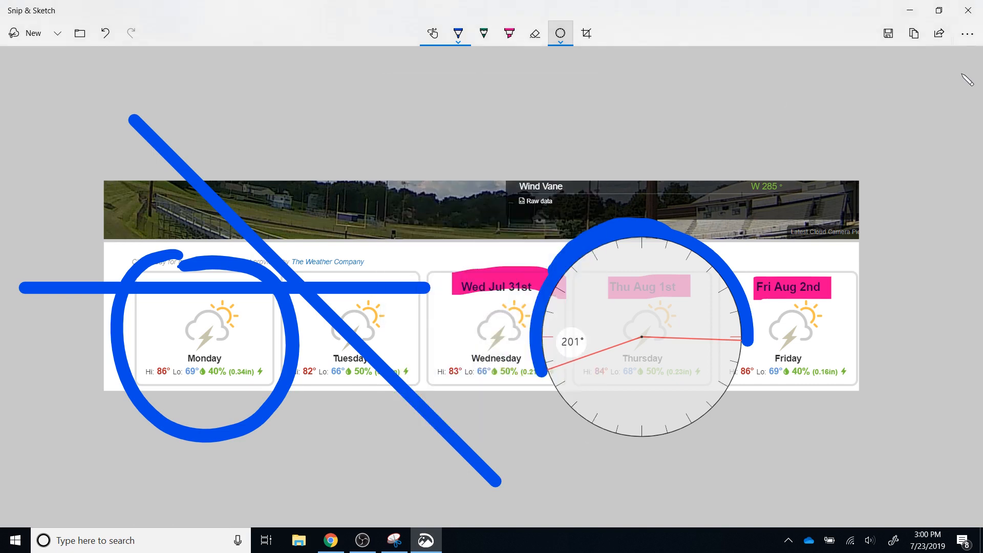
click(965, 33)
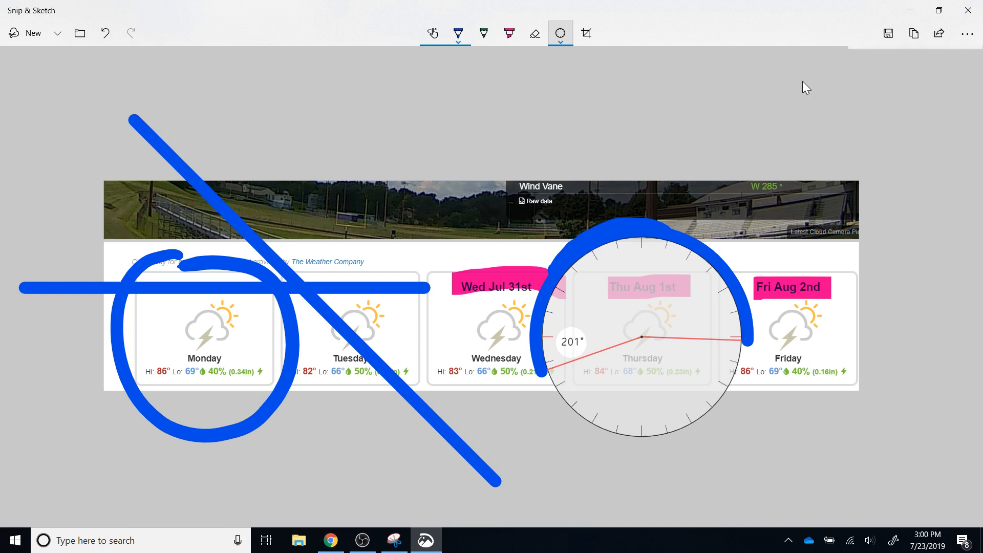
mouse_move(143, 13)
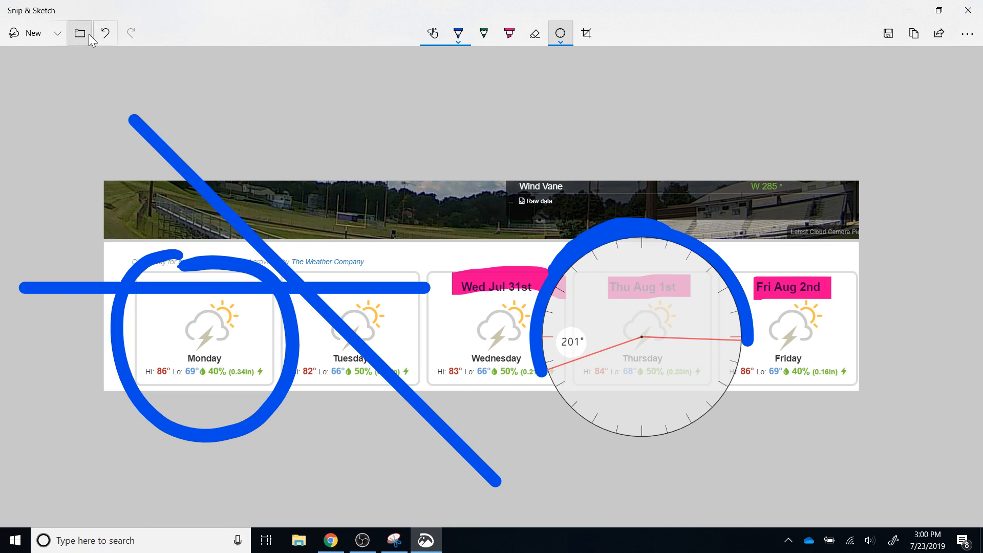
Open the photo IMG_5641 from My Drive in place of the snip.
click(79, 32)
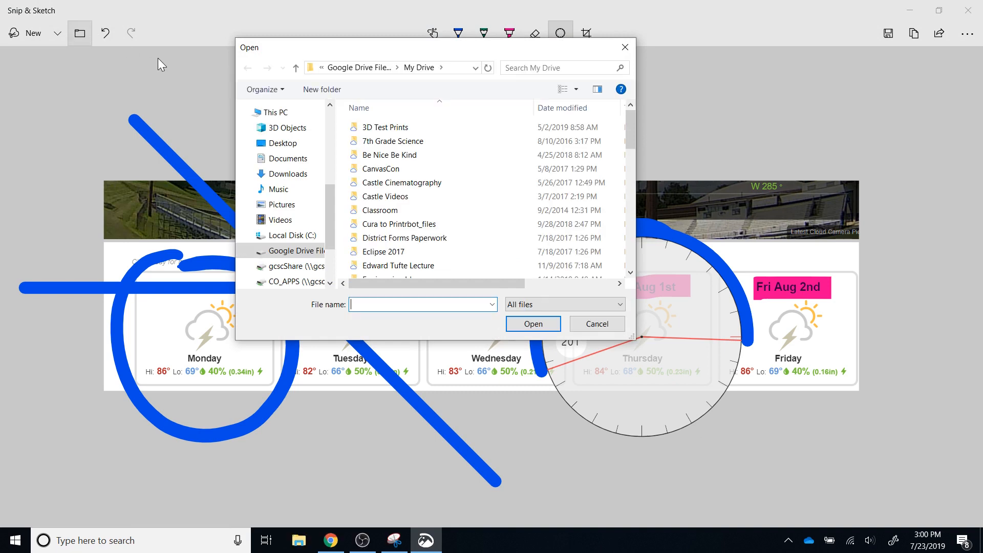
mouse_move(182, 7)
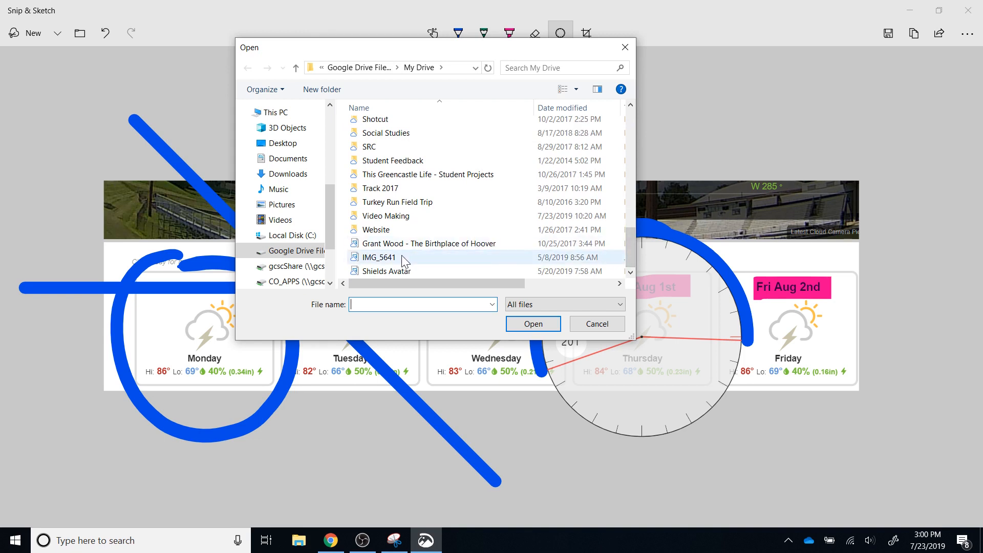
click(597, 323)
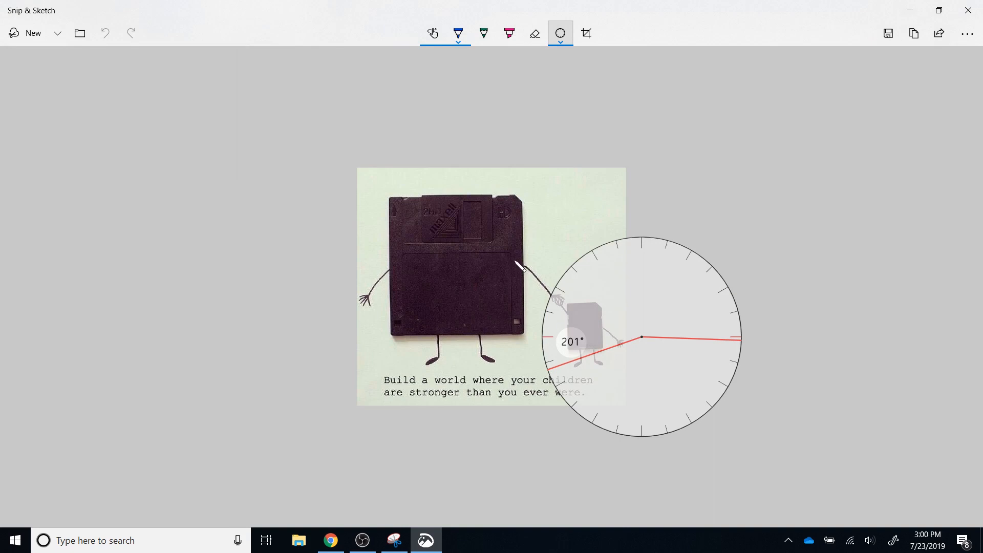
mouse_move(657, 349)
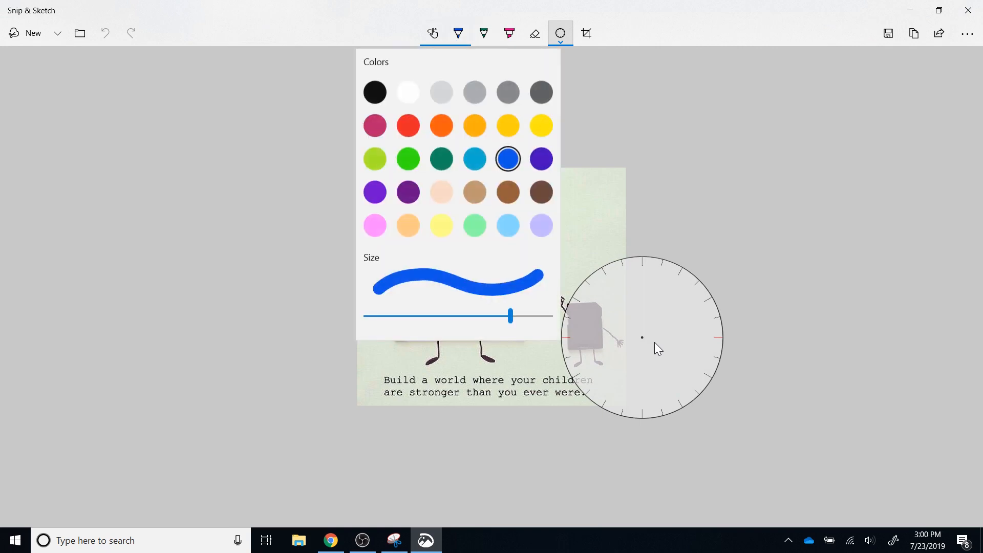
Draw an orange ballpoint loop around the floppy disk photo and start saving it.
click(457, 32)
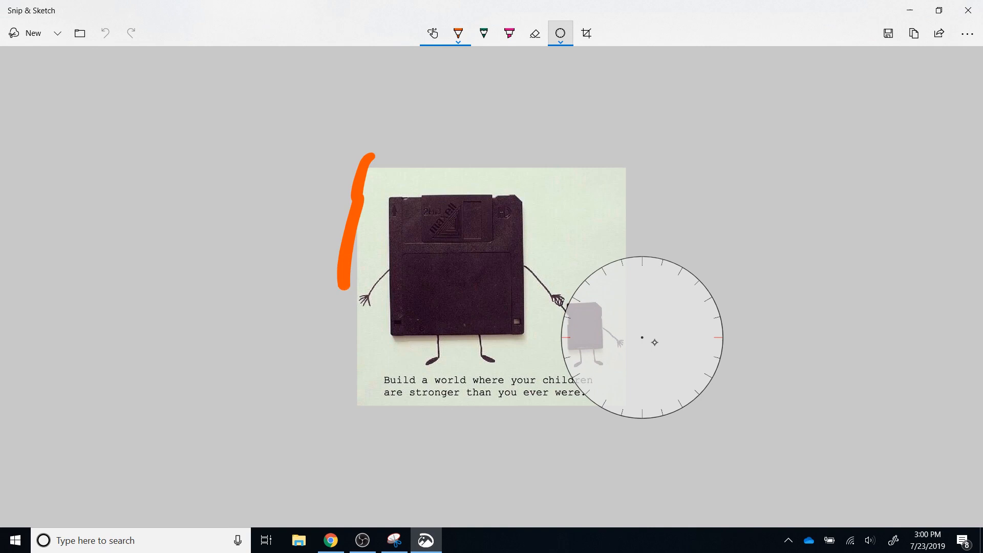
drag(369, 160, 646, 427)
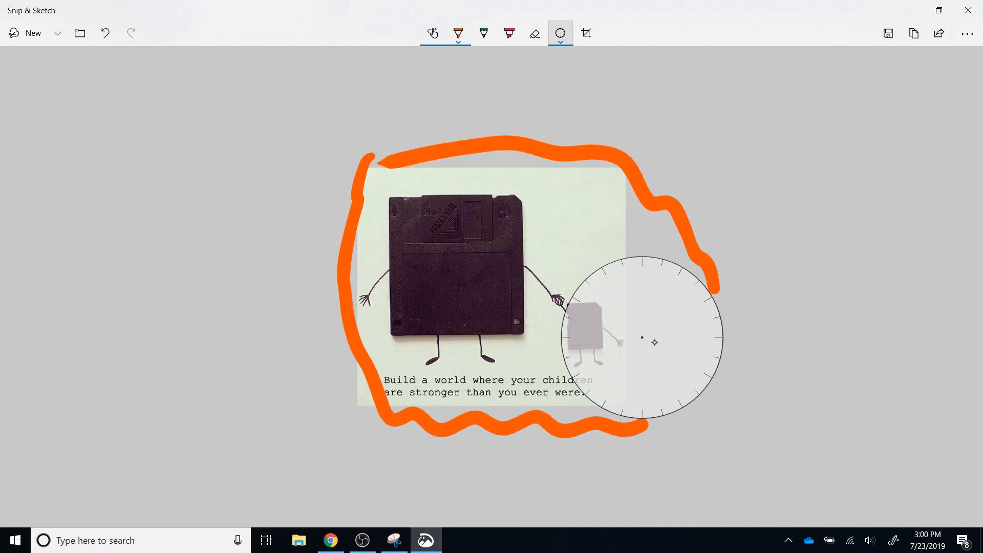
click(888, 33)
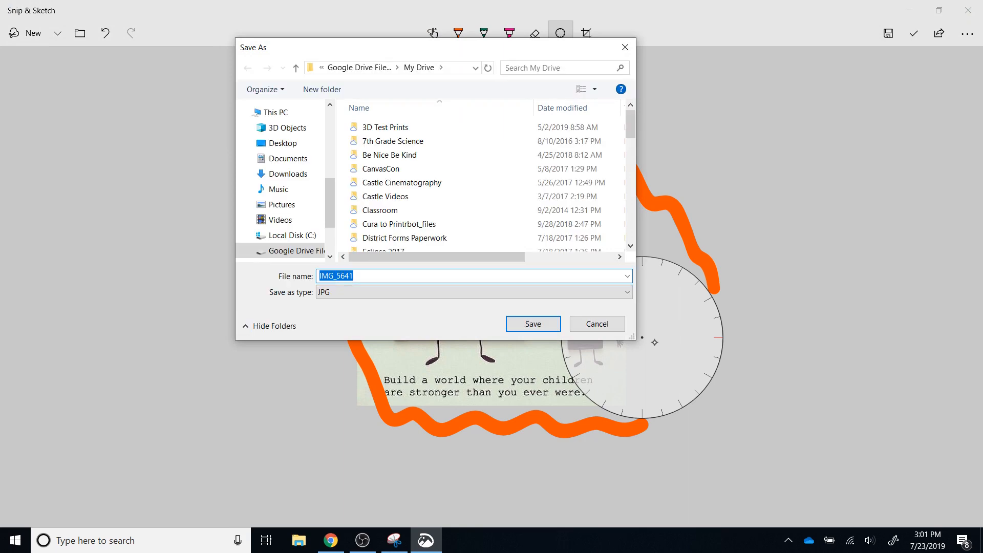